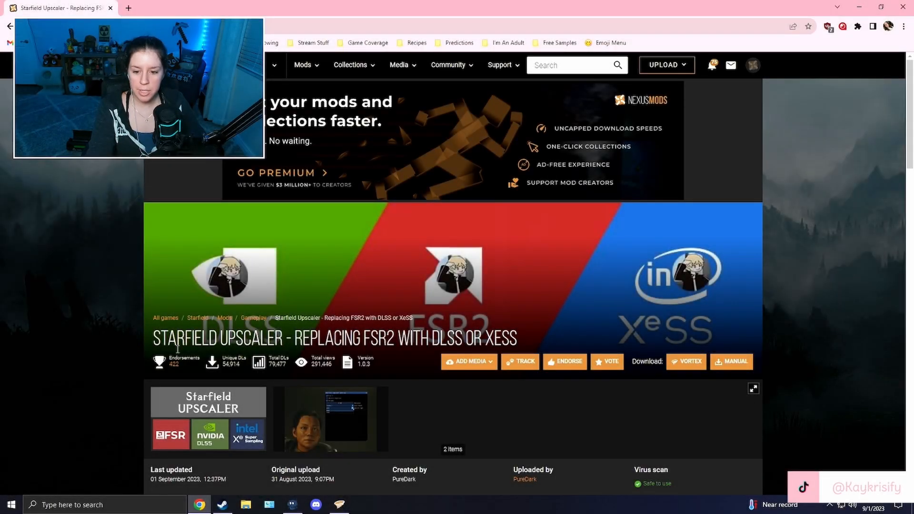
Step: Scroll the Starfield Upscaler mod page down to its Installation section
scroll(down, 3)
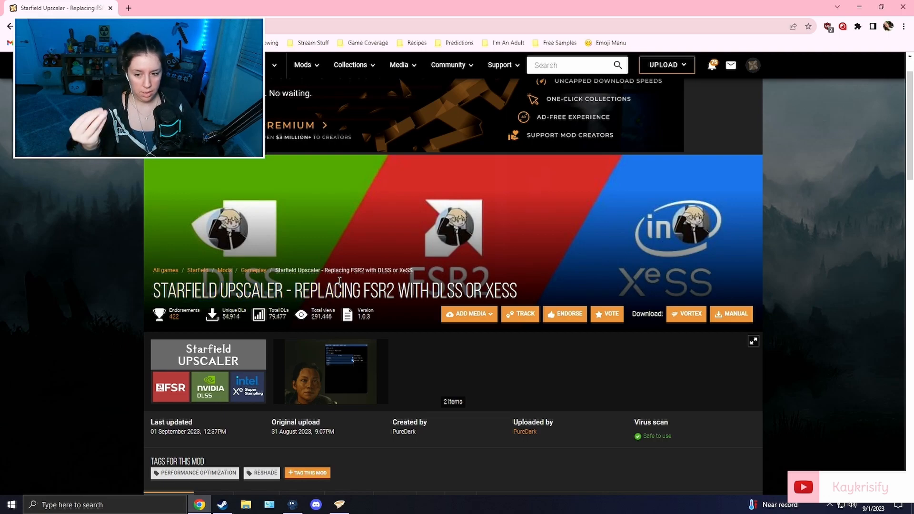
scroll(down, 3)
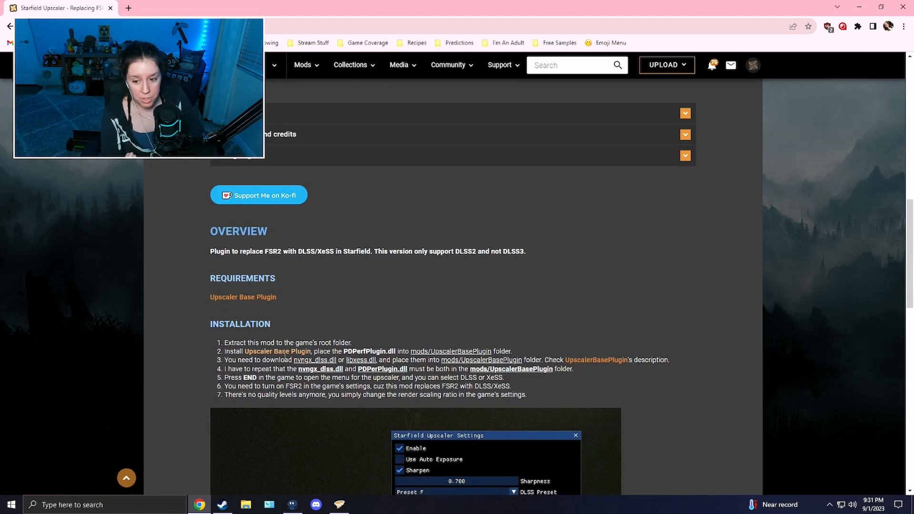
mouse_move(281, 354)
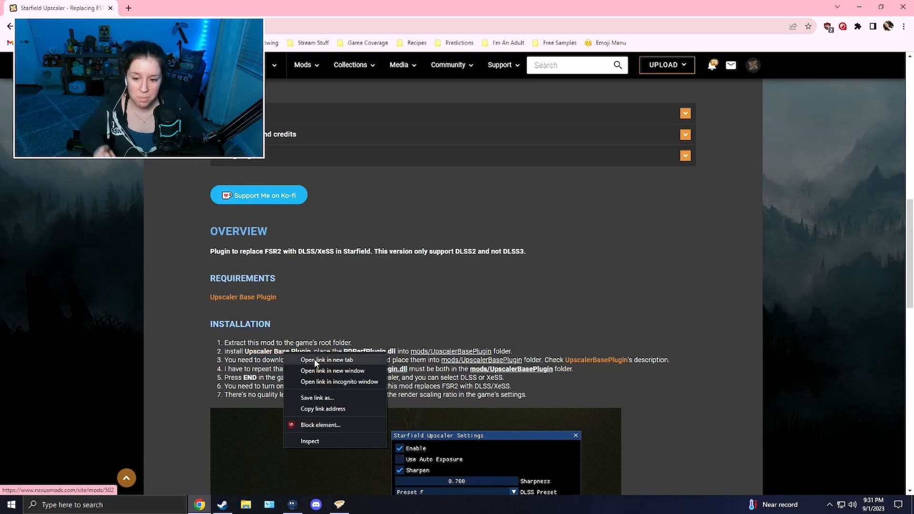
Step: View the Upscaler Base Plugin's files and its description links for the DLSS, FSR2 and XeSS dlls
click(326, 360)
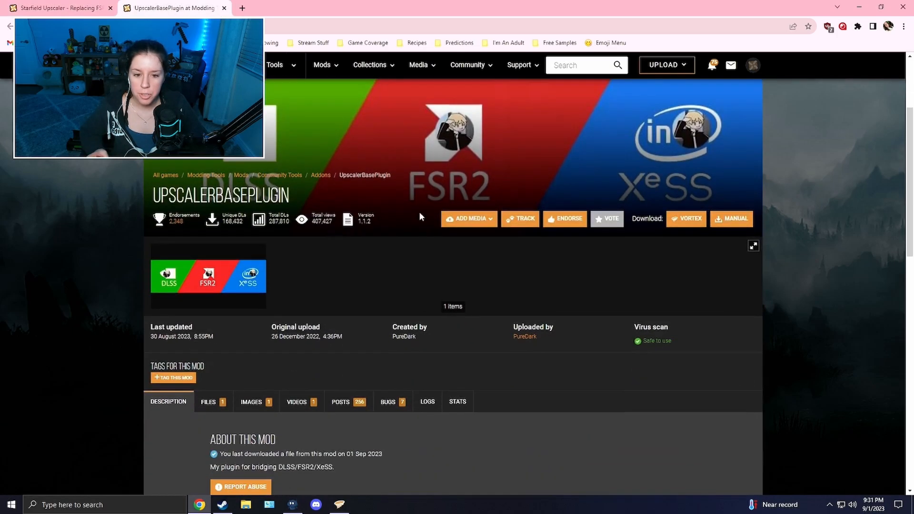
click(209, 403)
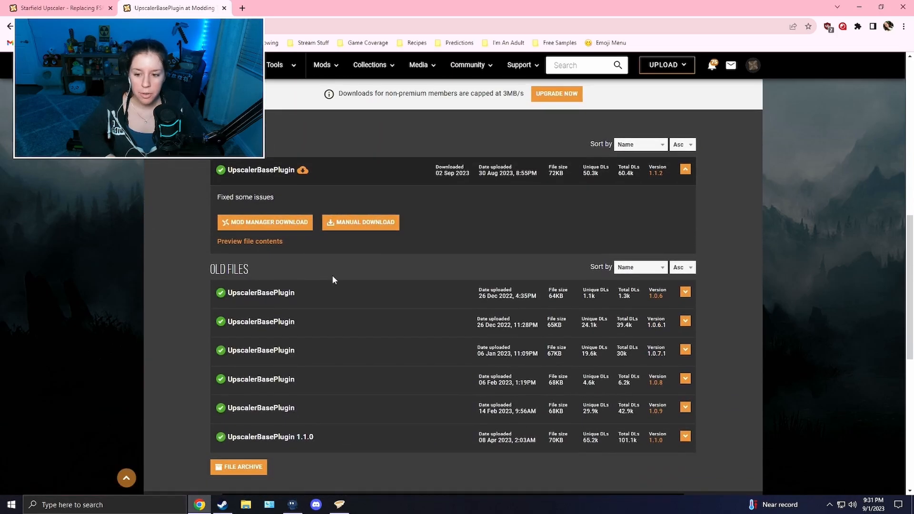
mouse_move(365, 228)
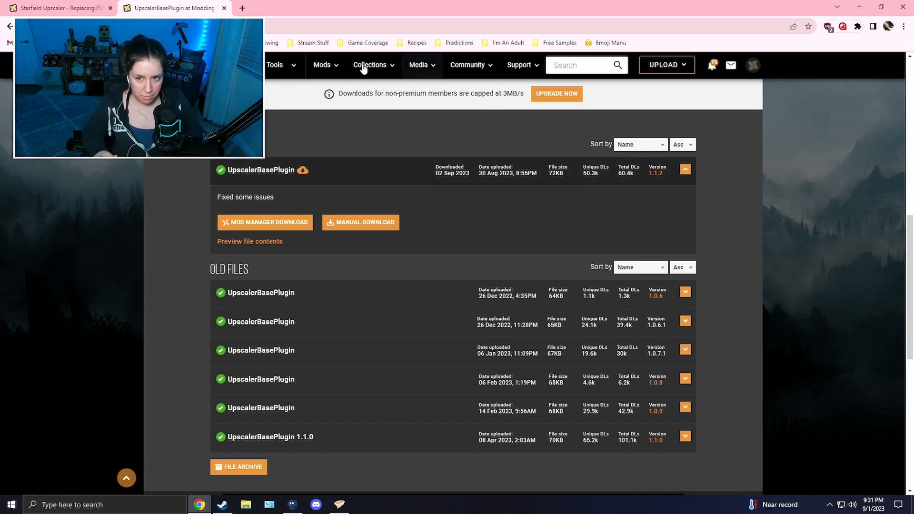
click(288, 7)
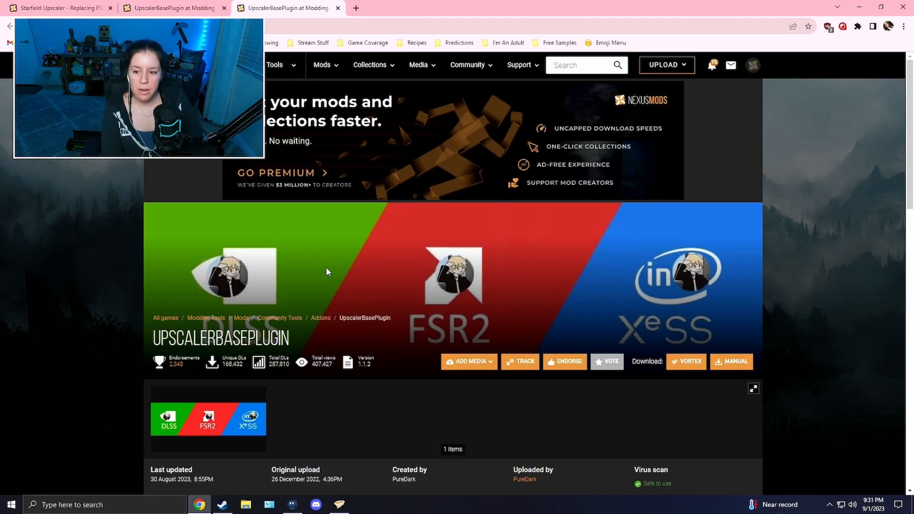
scroll(down, 3)
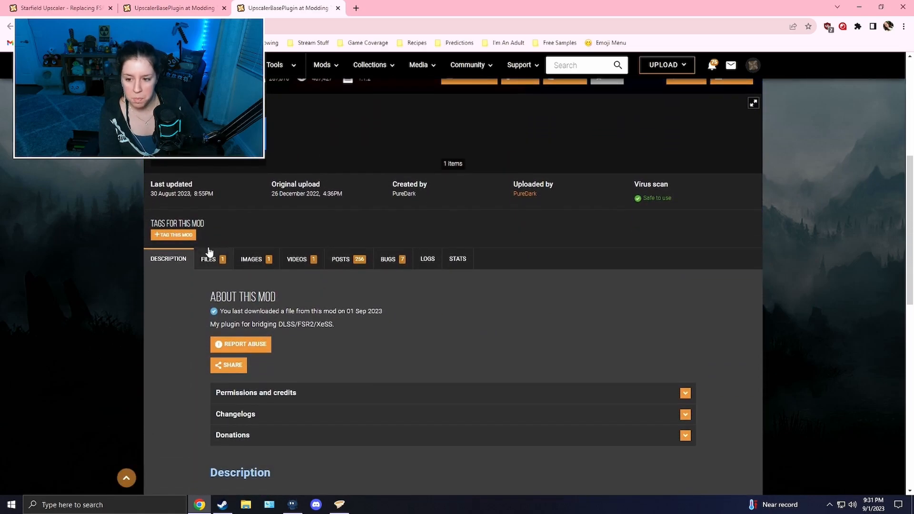
scroll(down, 3)
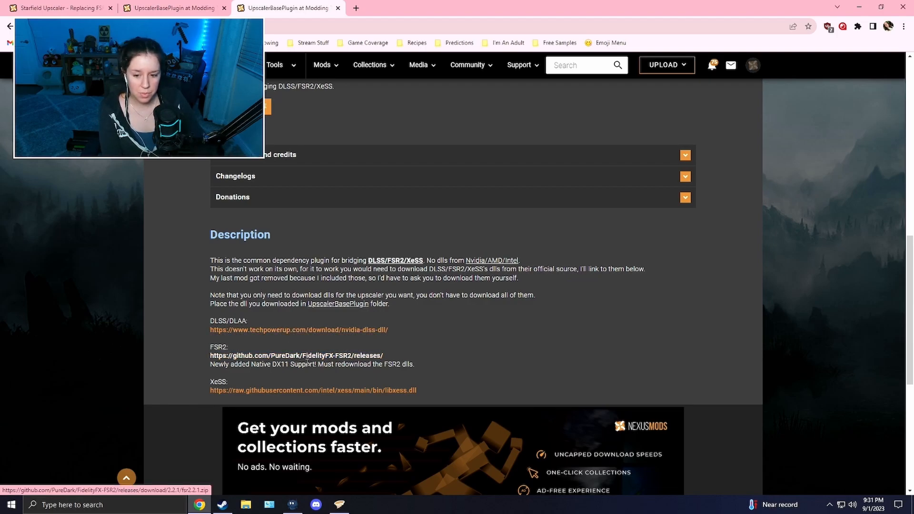
Step: Download NVIDIA DLSS DLL 3.5.0 from the TechPowerUp link and bring up Starfield's options in Steam
right_click(298, 329)
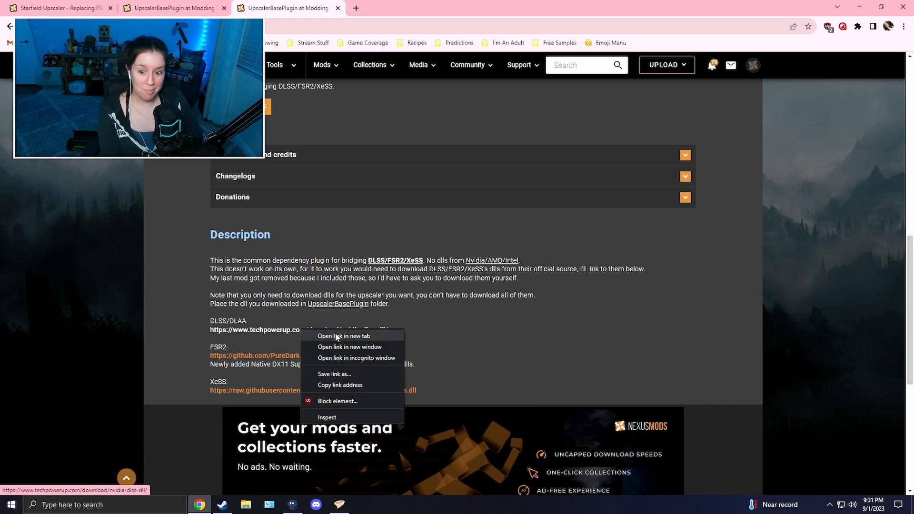
click(343, 336)
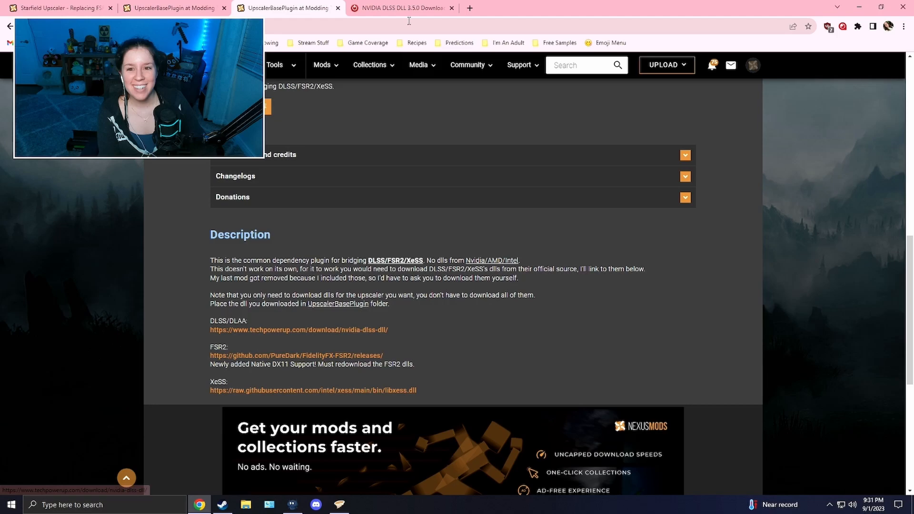
click(400, 7)
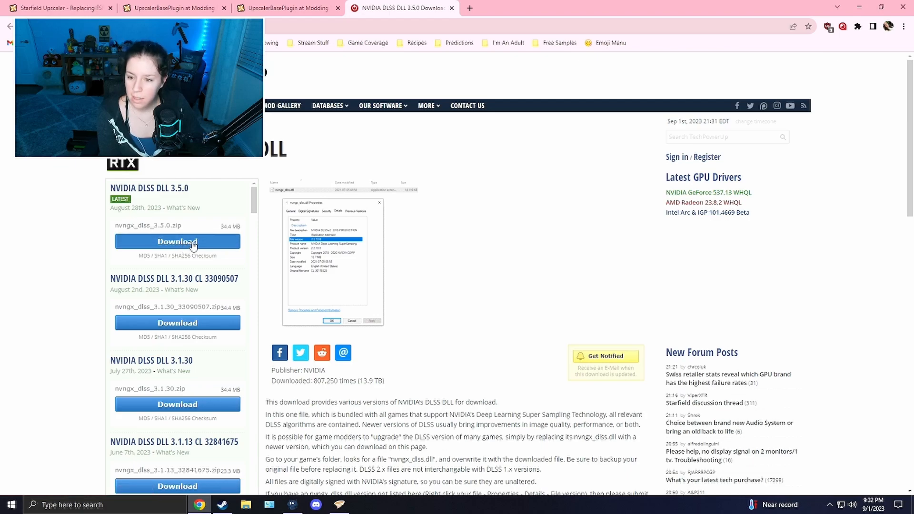
click(177, 241)
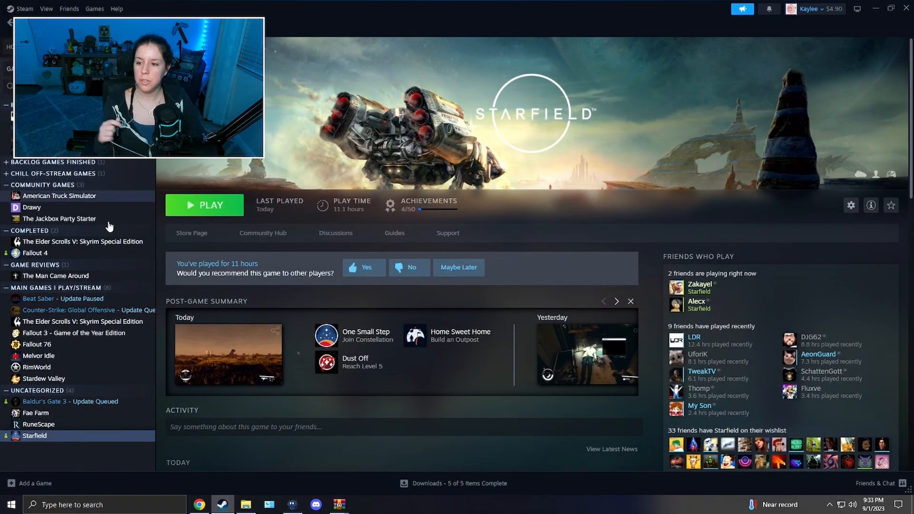
right_click(34, 435)
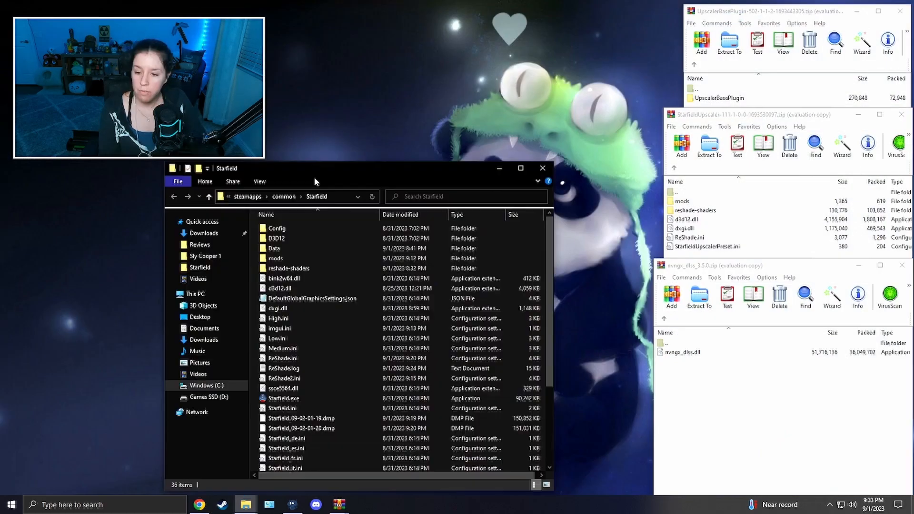
Step: Recheck the Upscaler installation steps and close the StarfieldUpscaler archive
click(275, 258)
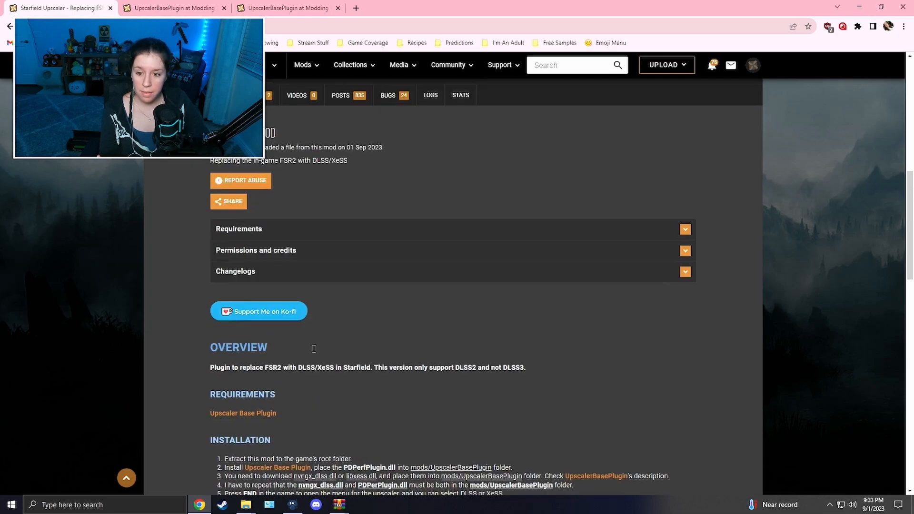
scroll(up, 3)
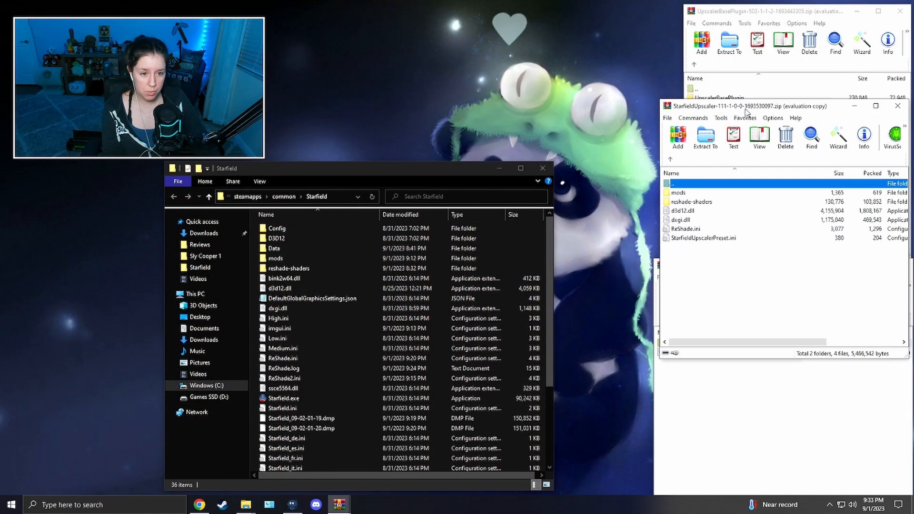
key(ctrl+a)
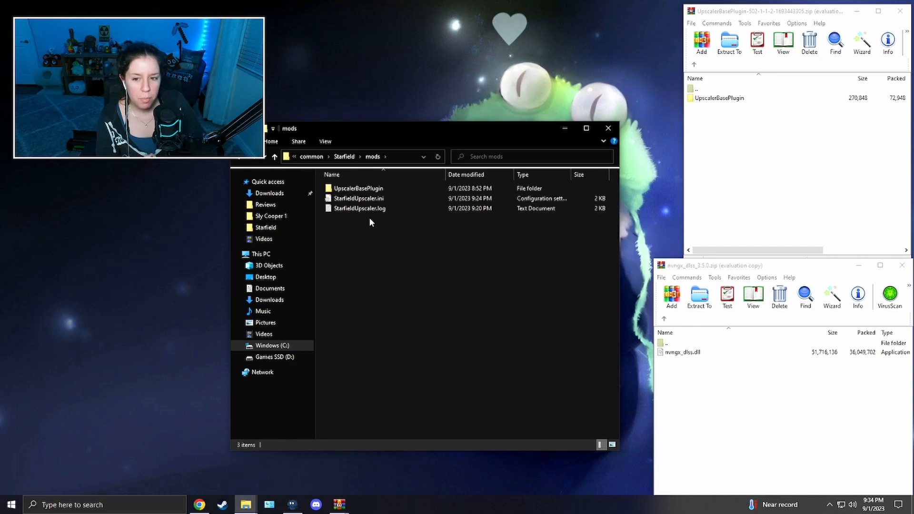
Step: Enter the mods\UpscalerBasePlugin folder and select PDPerfPlugin.dll inside the plugin archive
click(358, 197)
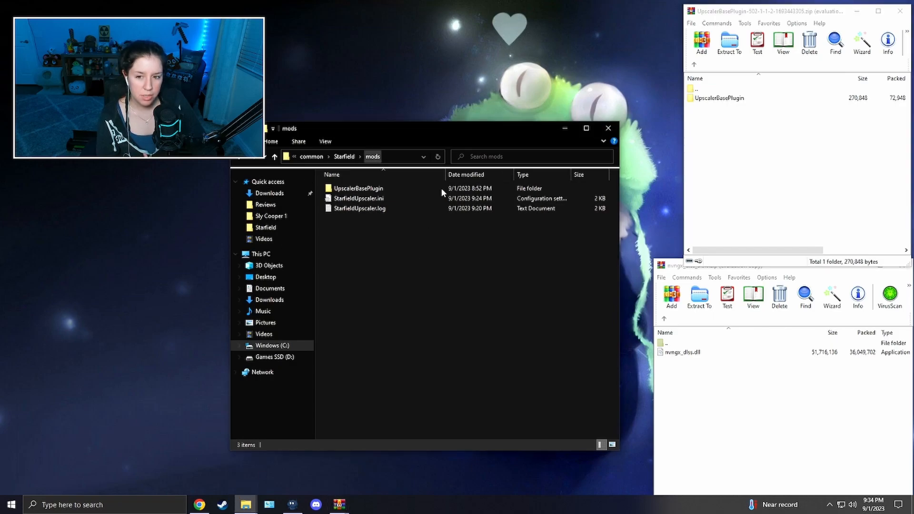
double_click(357, 188)
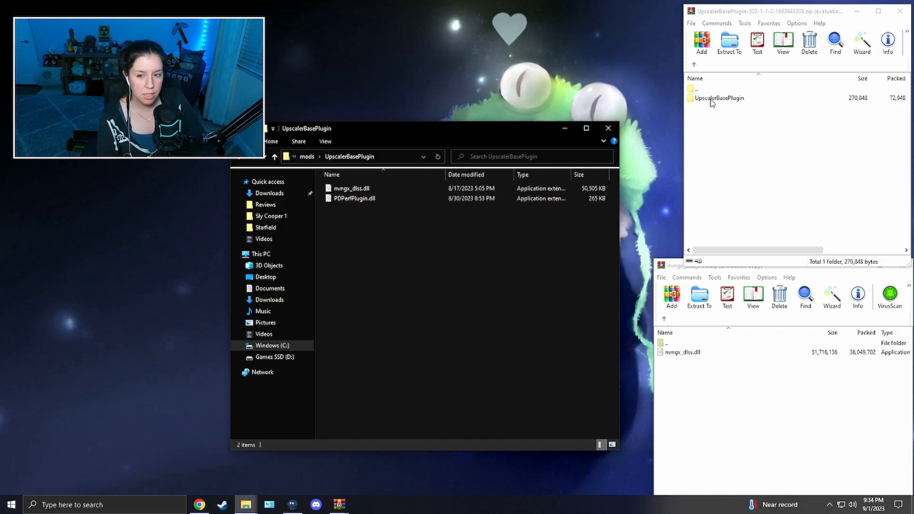
double_click(720, 97)
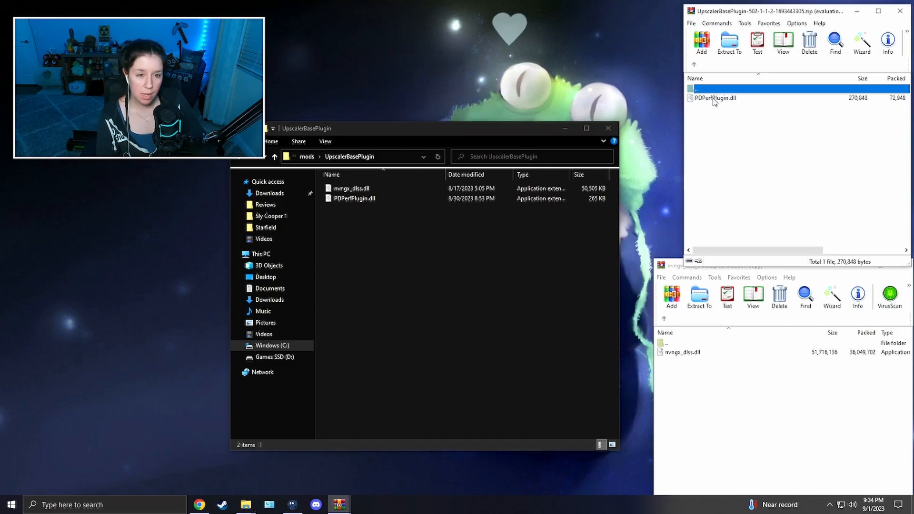
click(715, 98)
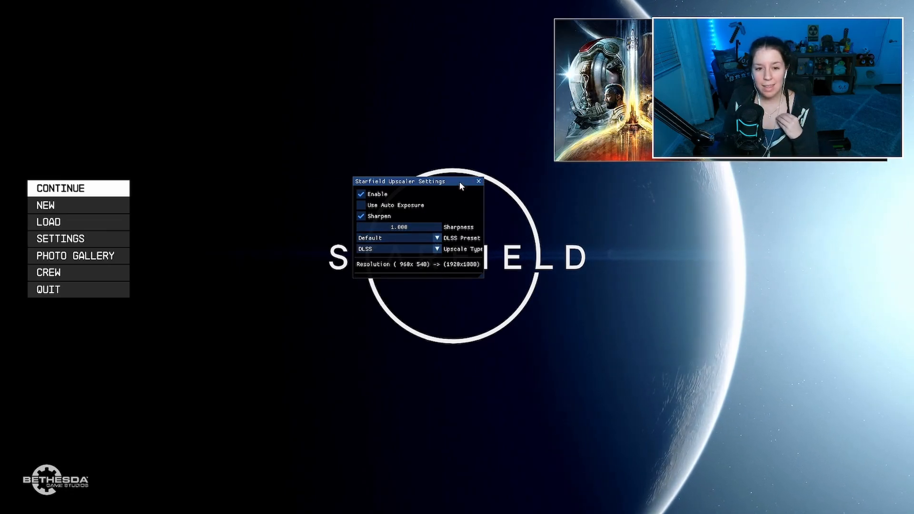
Step: Move the Upscaler Settings overlay aside, close it, and resume the most recent save
drag(417, 181, 77, 19)
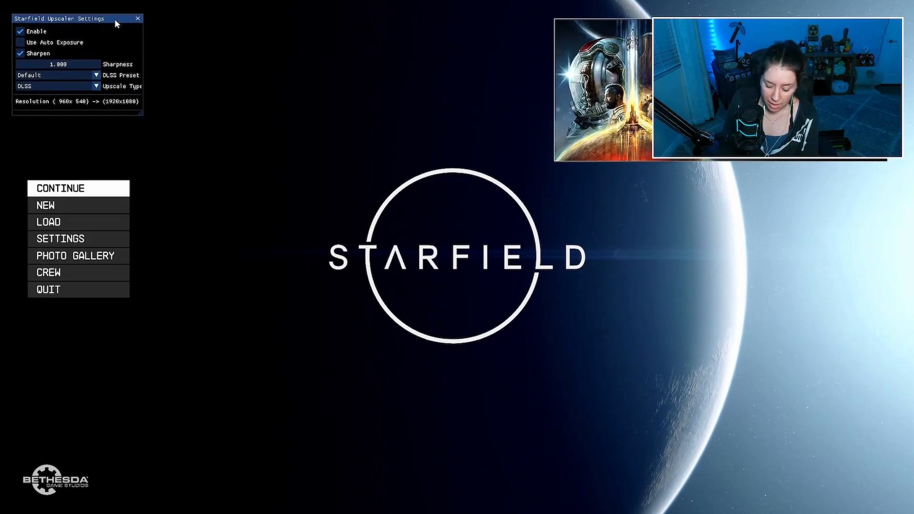
click(137, 18)
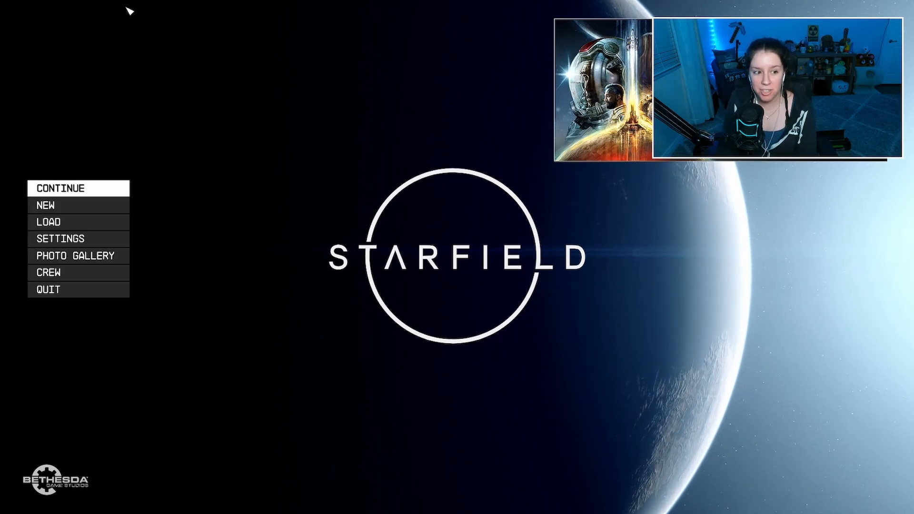
click(59, 188)
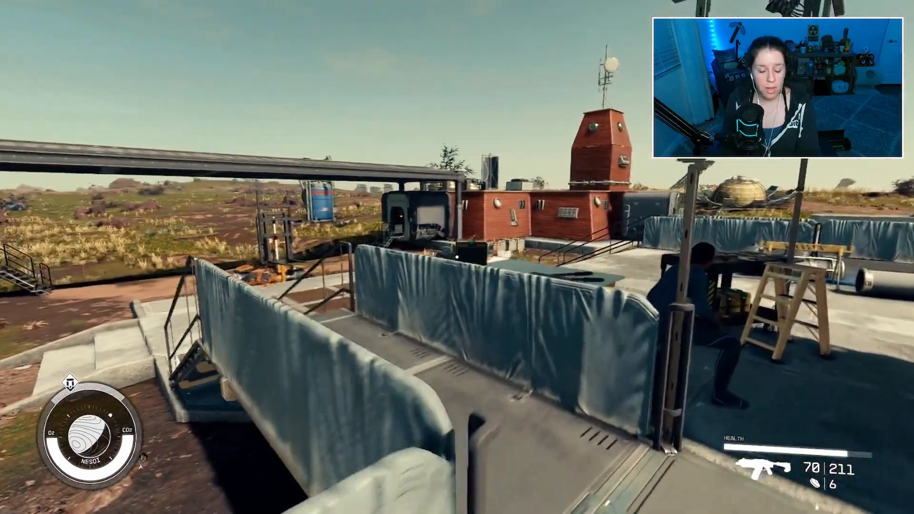
key(Escape)
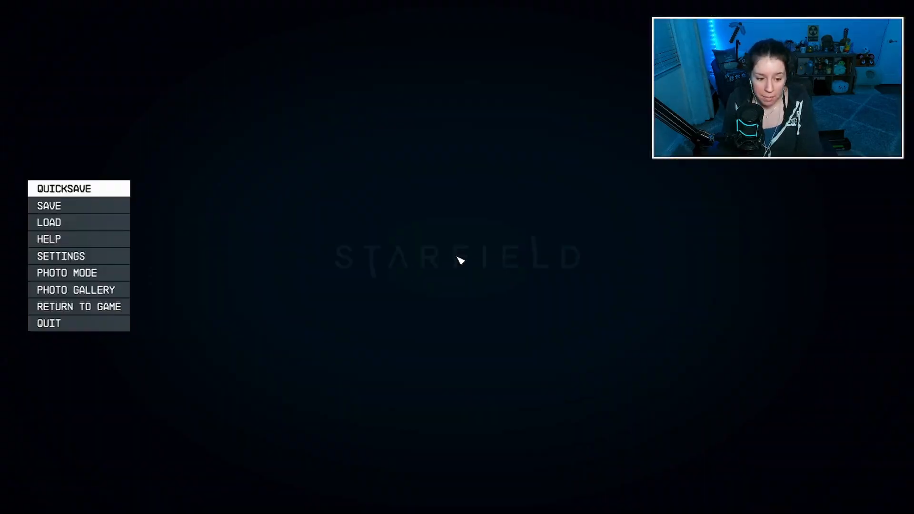
click(79, 305)
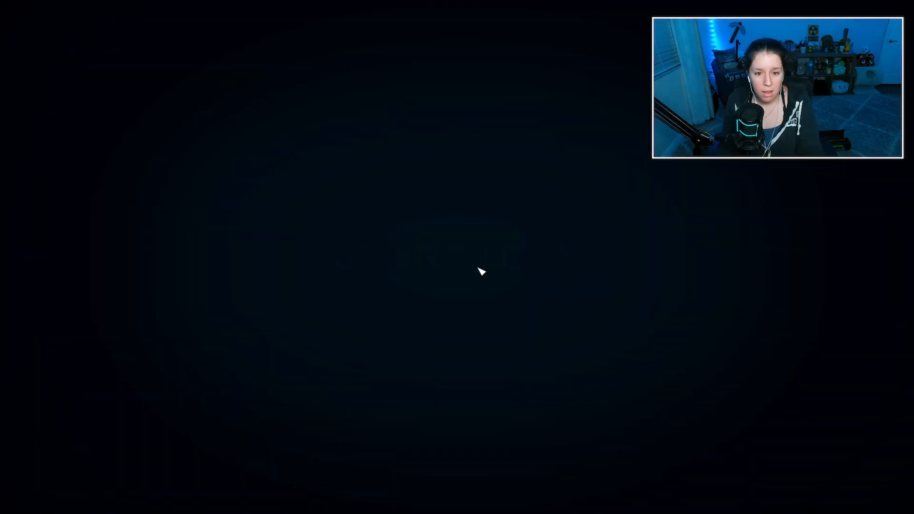
key(Escape)
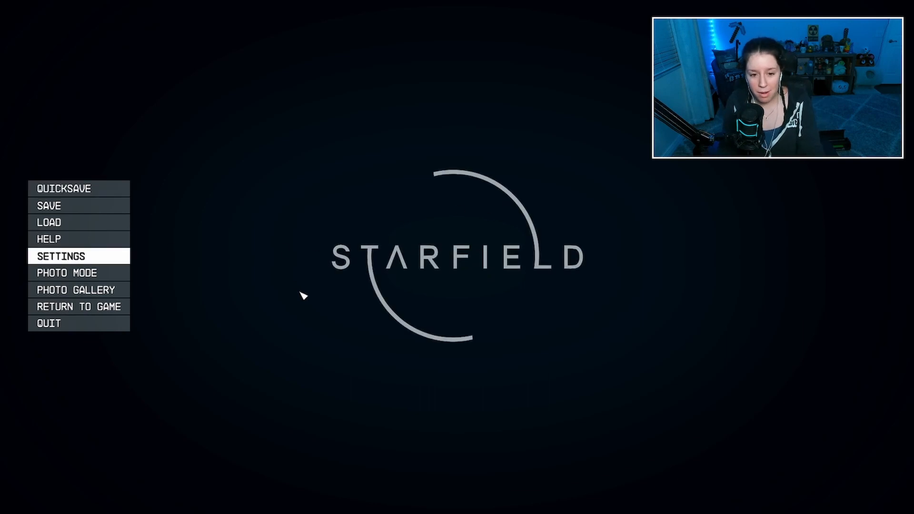
click(79, 306)
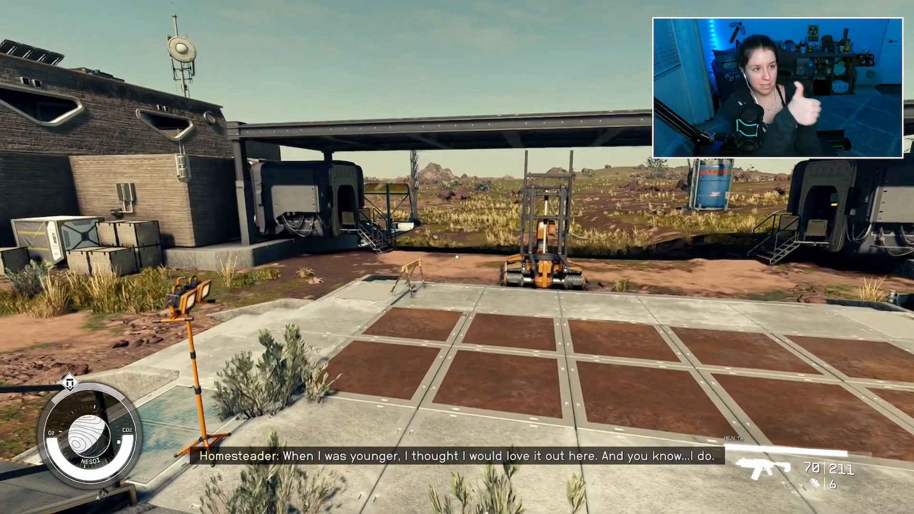